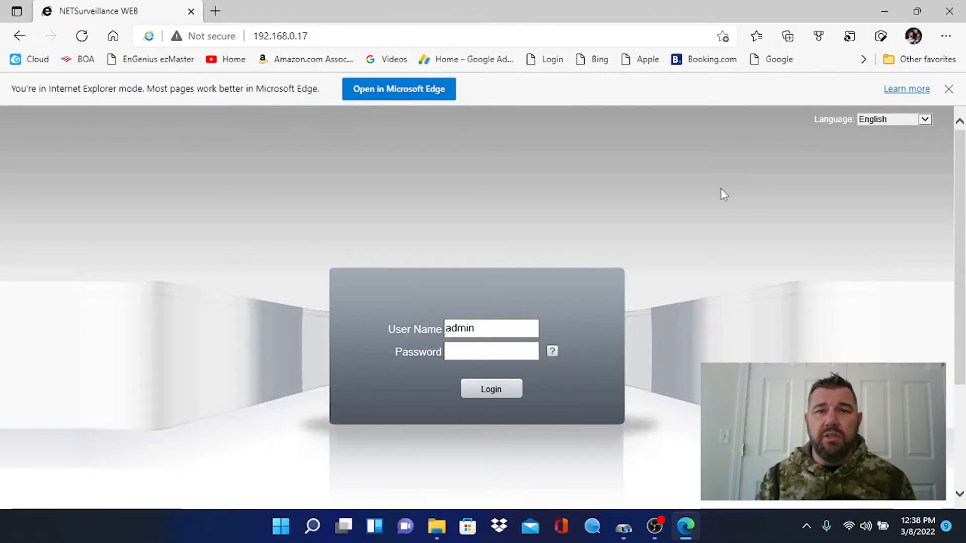
{"action": "mouse_move", "coordinate": [566, 272]}
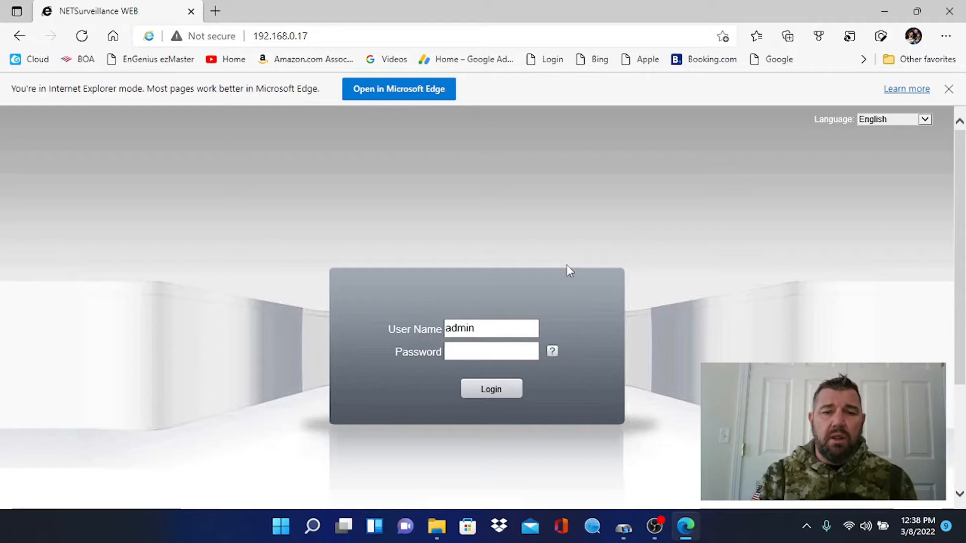
Step: Attempt admin login with the known password and dismiss the 'Username or Password is incorrect' warning
{"action": "left_click", "coordinate": [491, 352]}
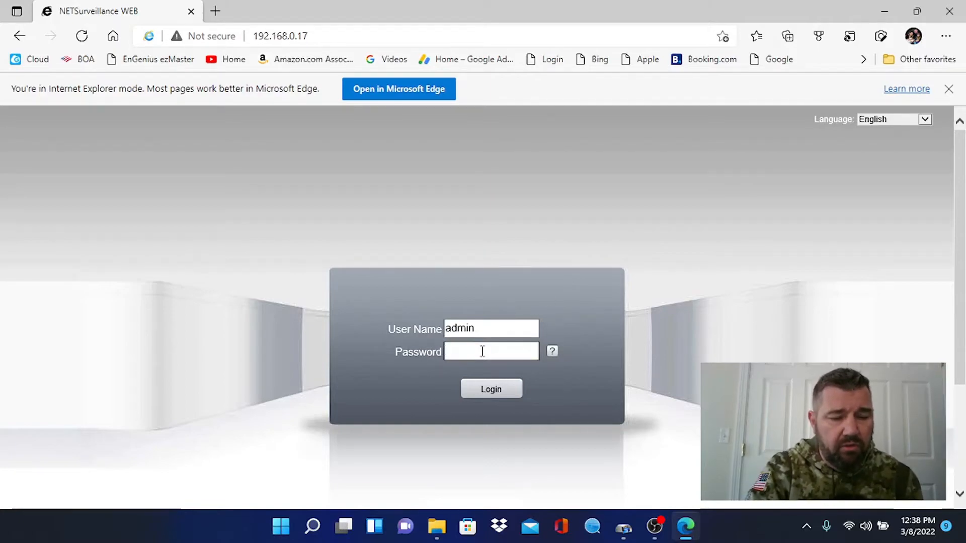
{"action": "type", "text": "••••"}
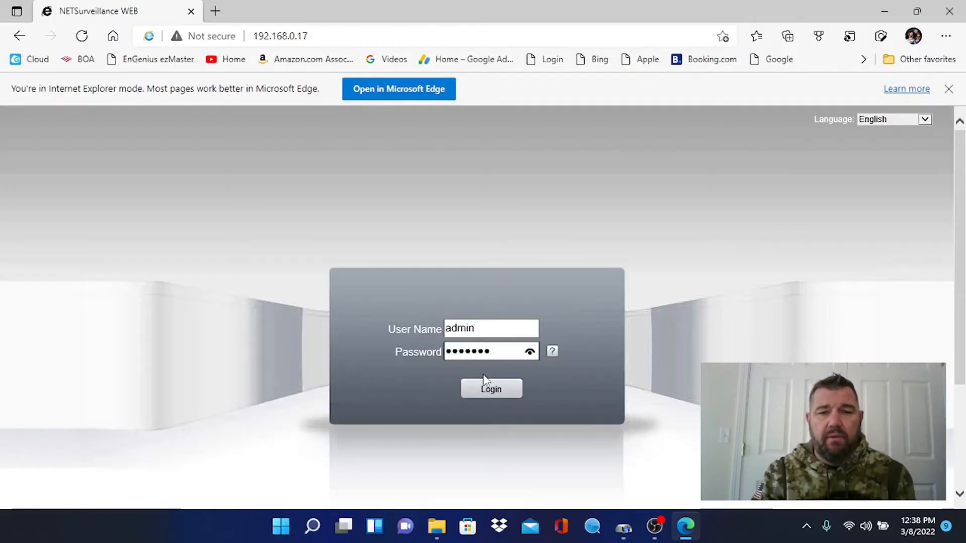
{"action": "left_click", "coordinate": [490, 388]}
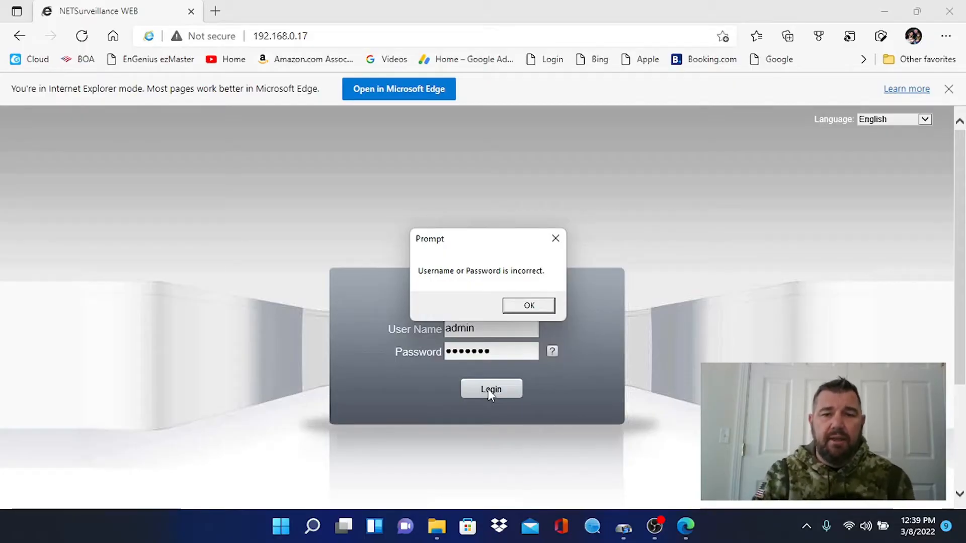
{"action": "left_click", "coordinate": [528, 305]}
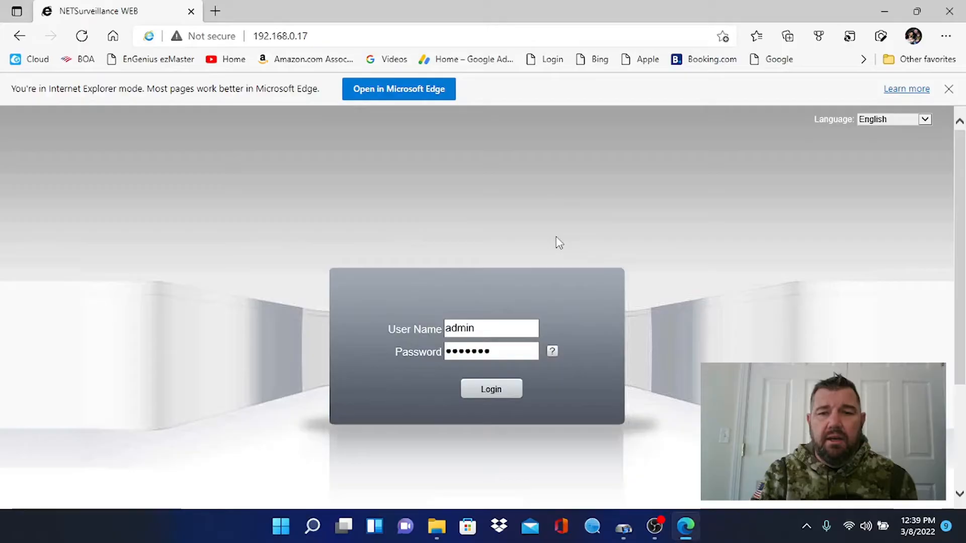
{"action": "mouse_move", "coordinate": [602, 270]}
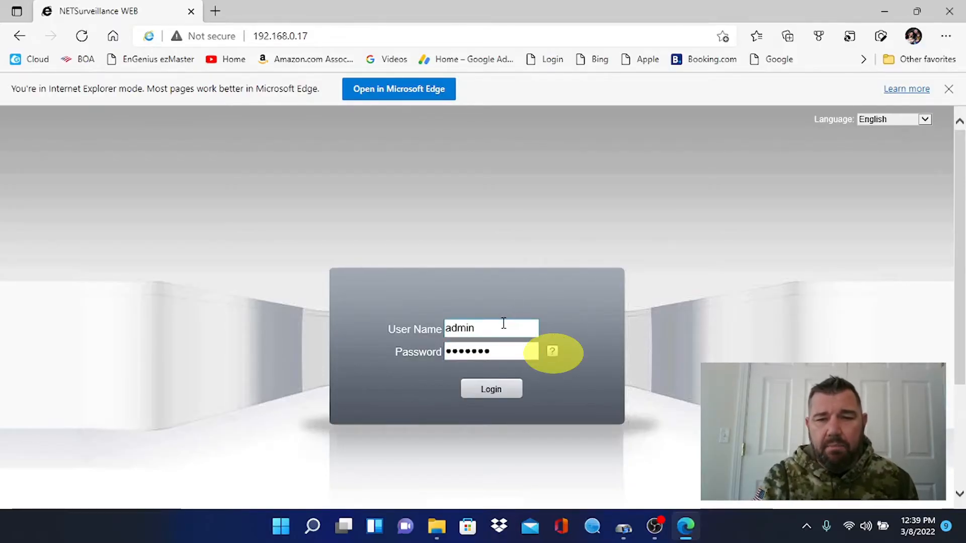
Step: Start admin password recovery via the Safe question dialog, focusing the first Answer box
{"action": "left_click", "coordinate": [553, 351]}
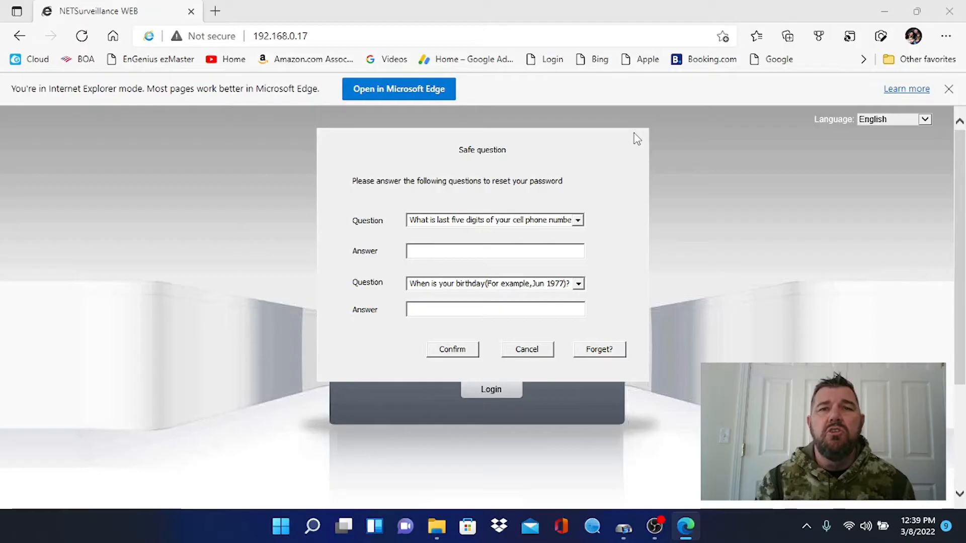
{"action": "left_click", "coordinate": [495, 251]}
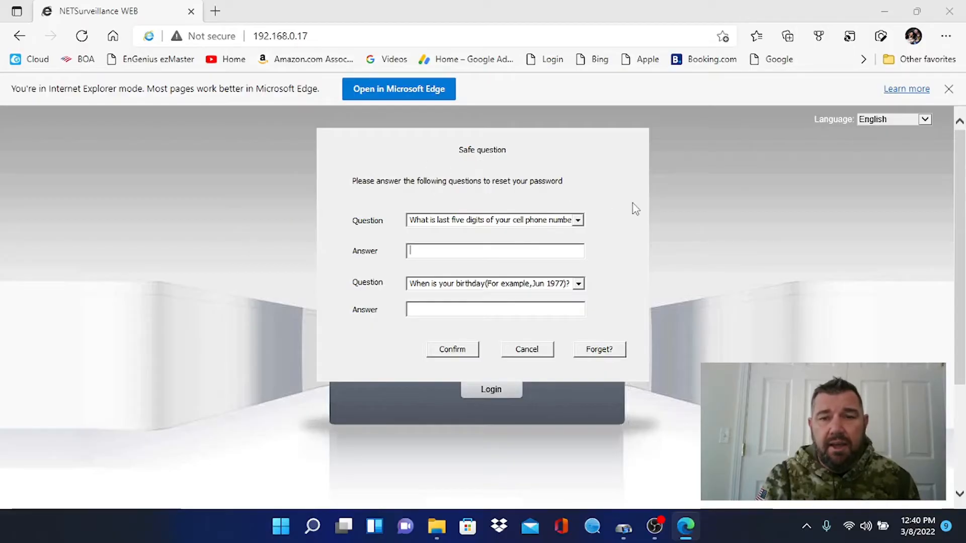
{"action": "mouse_move", "coordinate": [528, 284]}
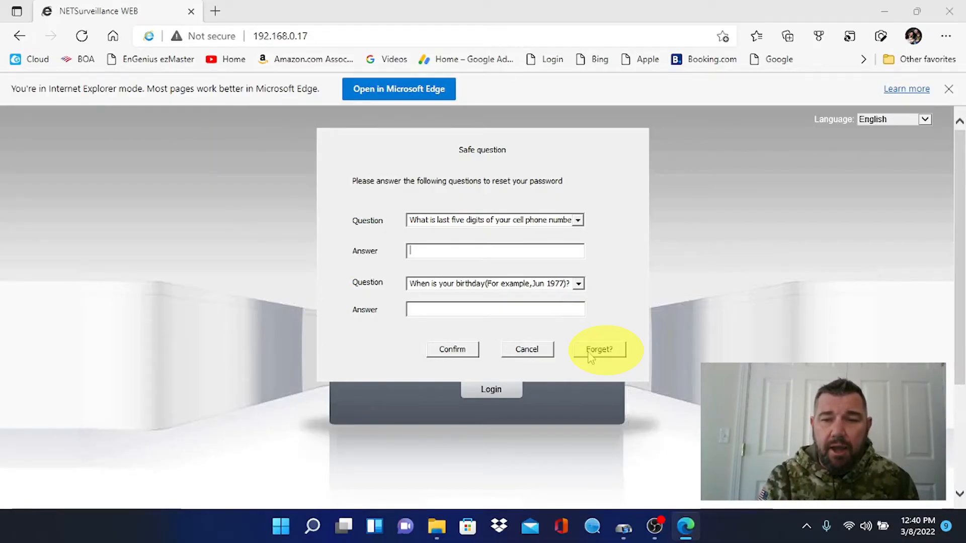
Step: Use Forget? to move from security questions to QR-code password recovery
{"action": "left_click", "coordinate": [597, 349]}
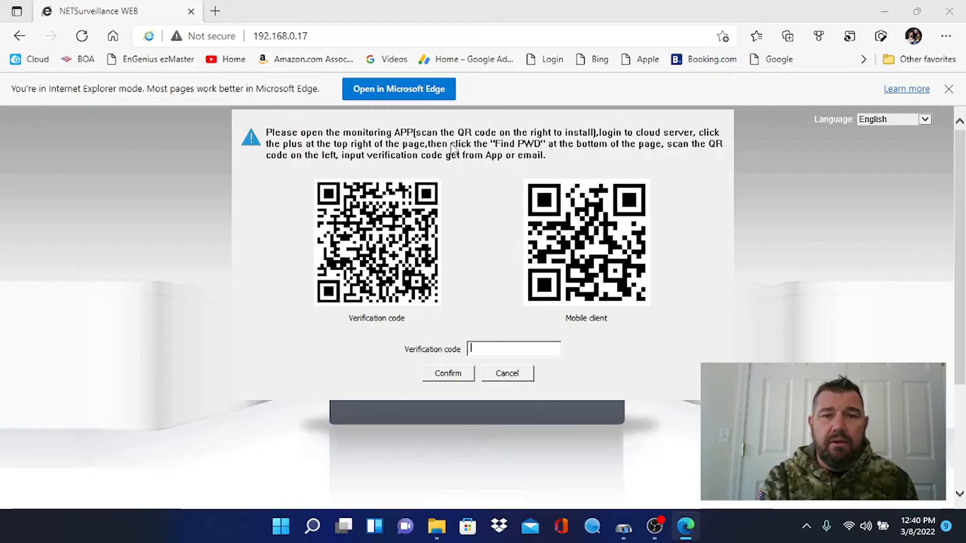
{"action": "mouse_move", "coordinate": [490, 160]}
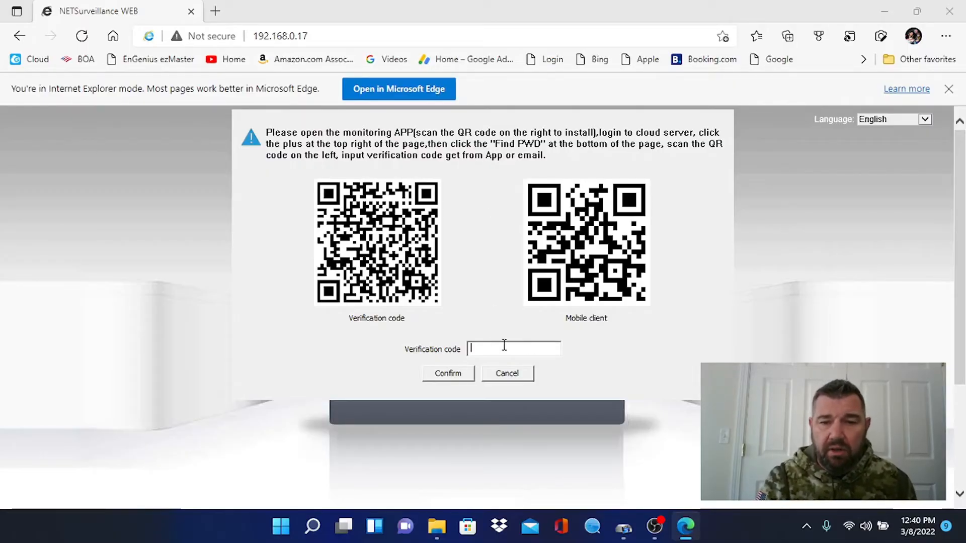
{"action": "mouse_move", "coordinate": [576, 342]}
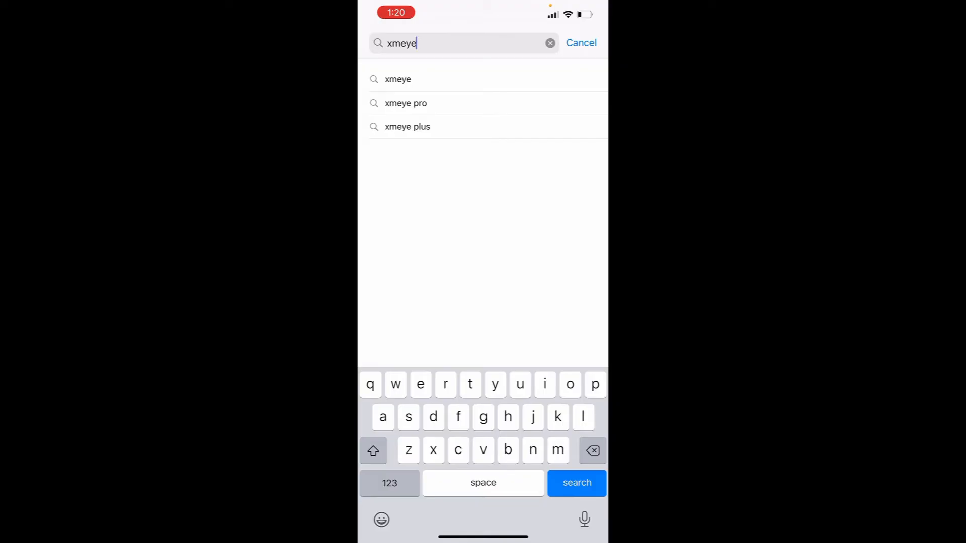
Step: Search the App Store for 'xmeye' and launch XMEye Pro
{"action": "left_click", "coordinate": [405, 102]}
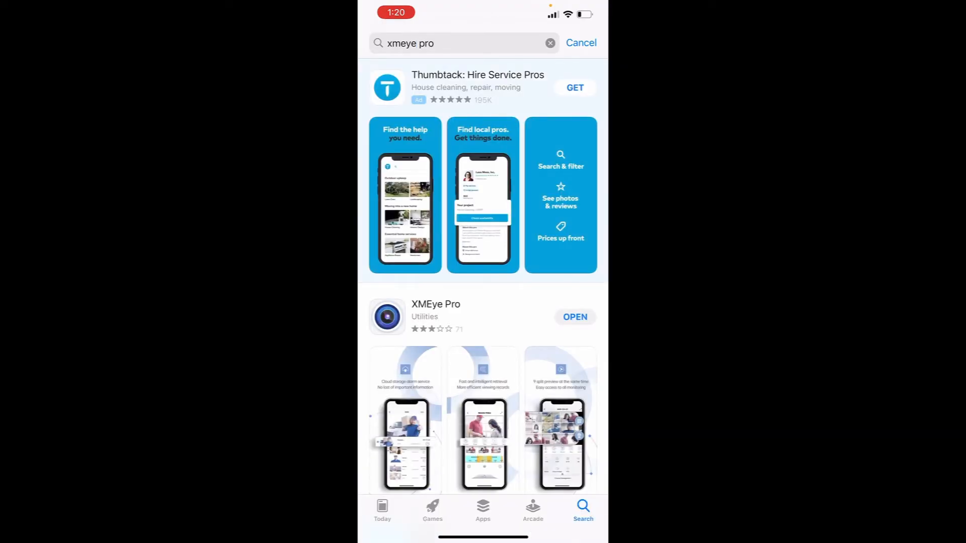
{"action": "scroll", "scroll_direction": "down", "scroll_amount": 3}
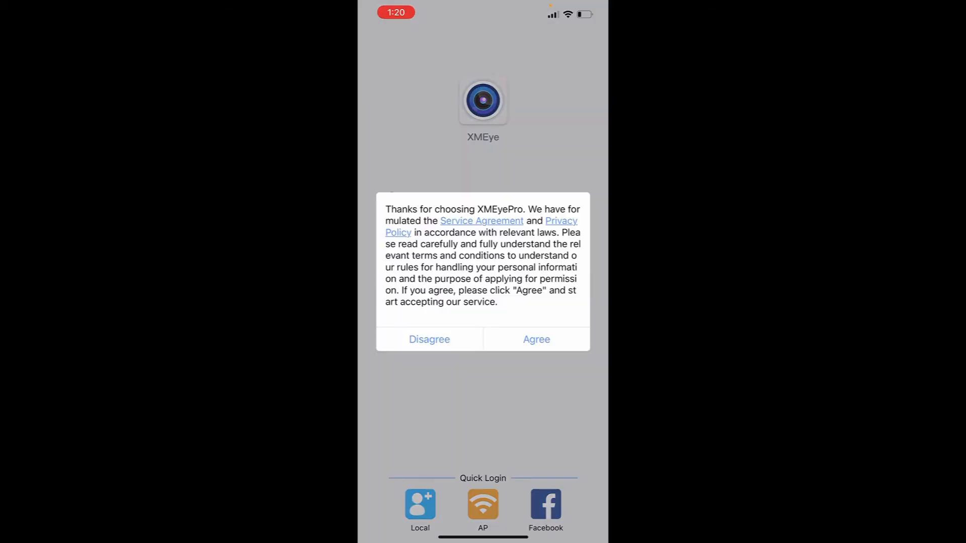
Step: Agree to XMEye Pro's service agreement and begin adding a new device
{"action": "left_click", "coordinate": [535, 339]}
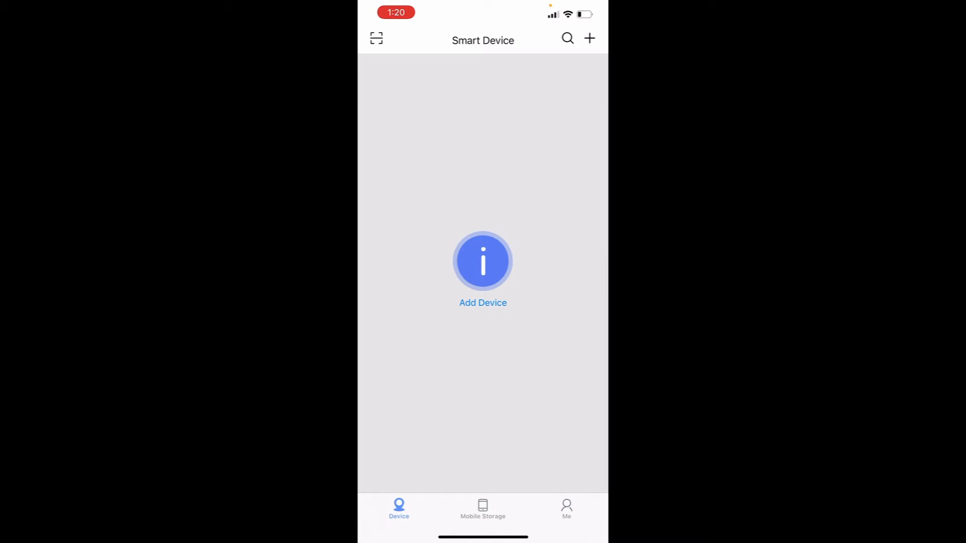
{"action": "left_click", "coordinate": [483, 261]}
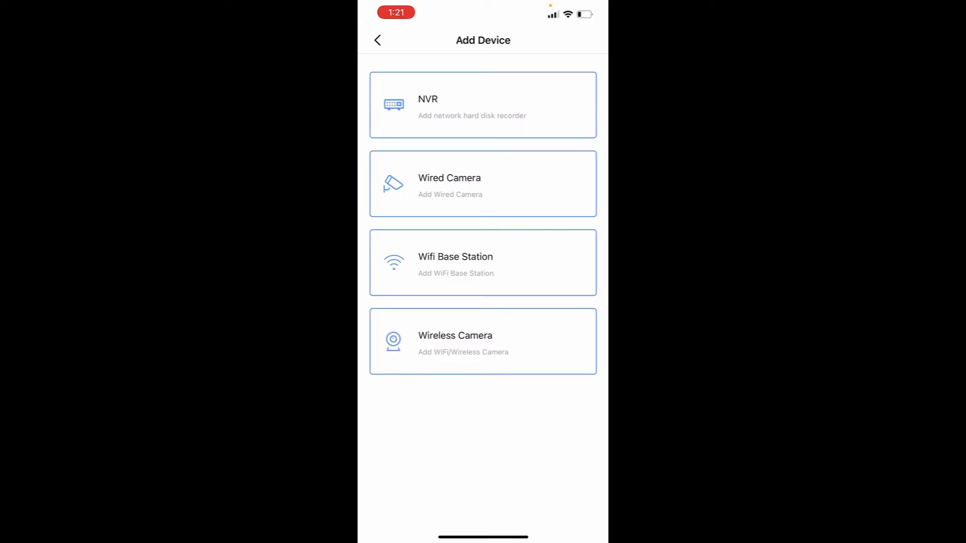
Step: Choose NVR as the device type and start 'Forget device password?' retrieval
{"action": "left_click", "coordinate": [481, 104]}
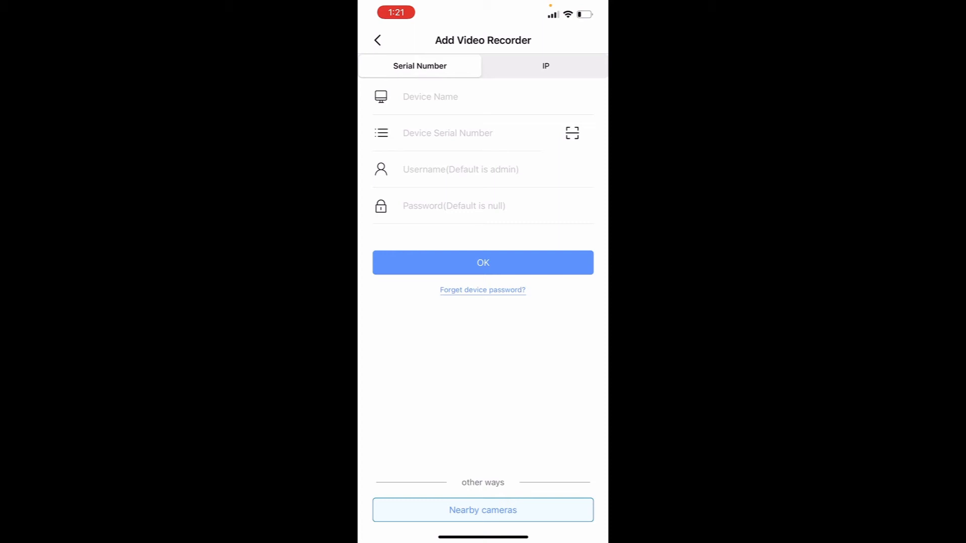
{"action": "left_click", "coordinate": [482, 262]}
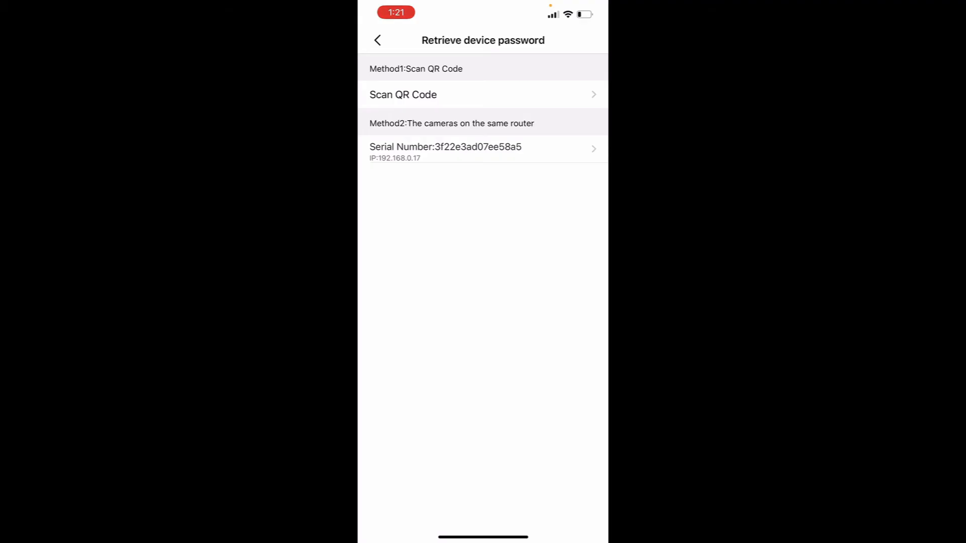
Step: Pick Method1 Scan QR Code to read the recorder's verification QR code
{"action": "left_click", "coordinate": [402, 95]}
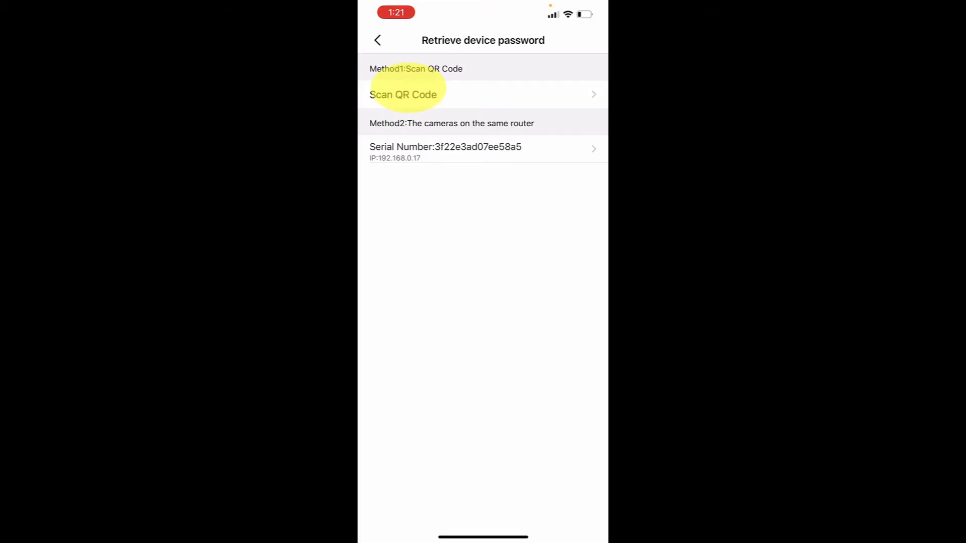
{"action": "left_click", "coordinate": [403, 95]}
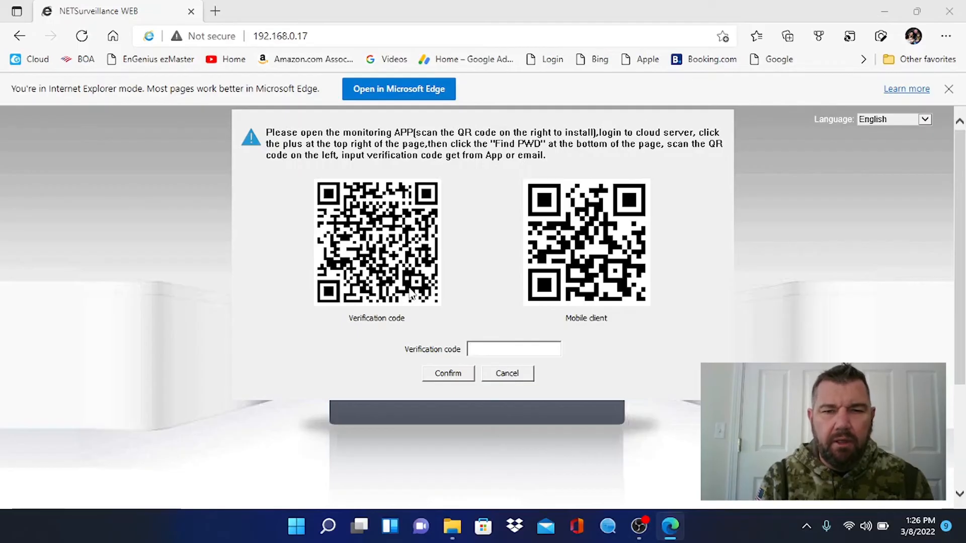
{"action": "left_click", "coordinate": [513, 349]}
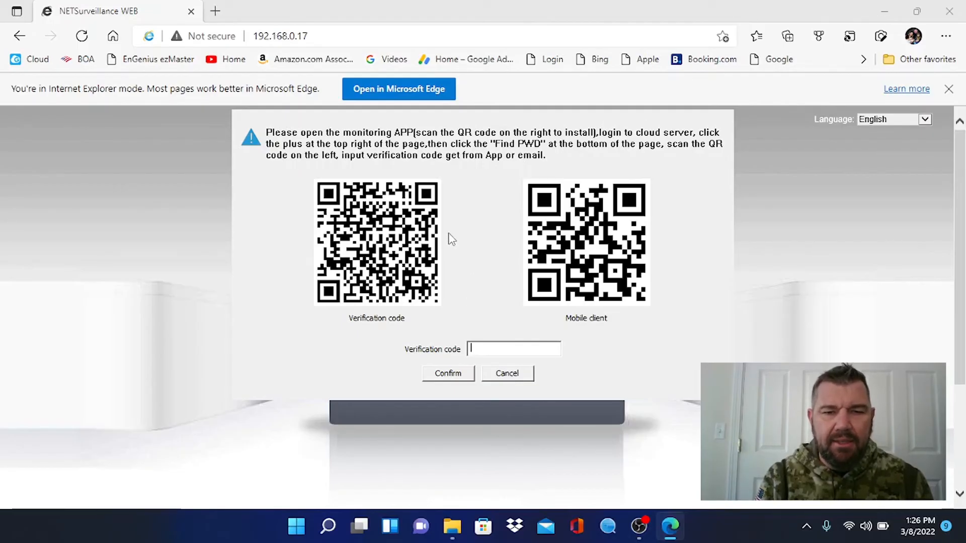
{"action": "mouse_move", "coordinate": [394, 232]}
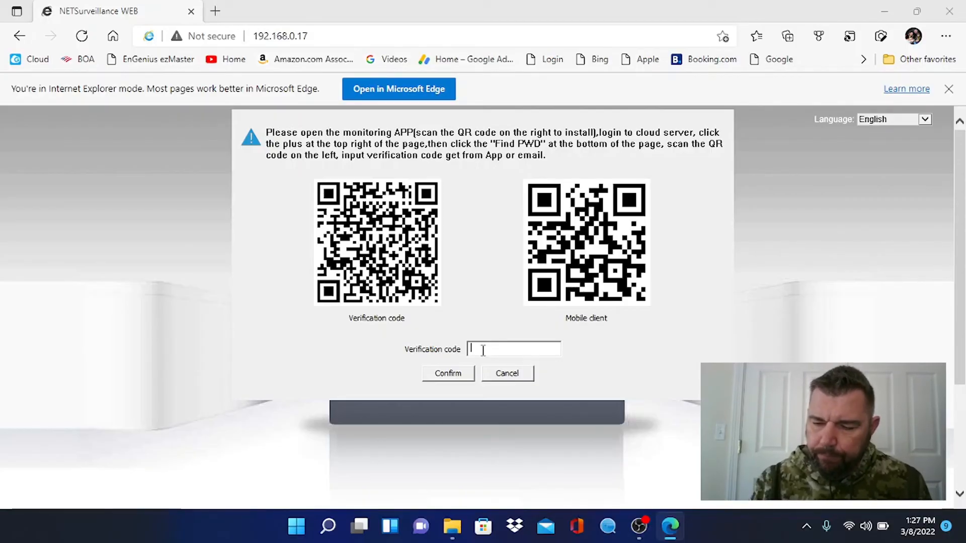
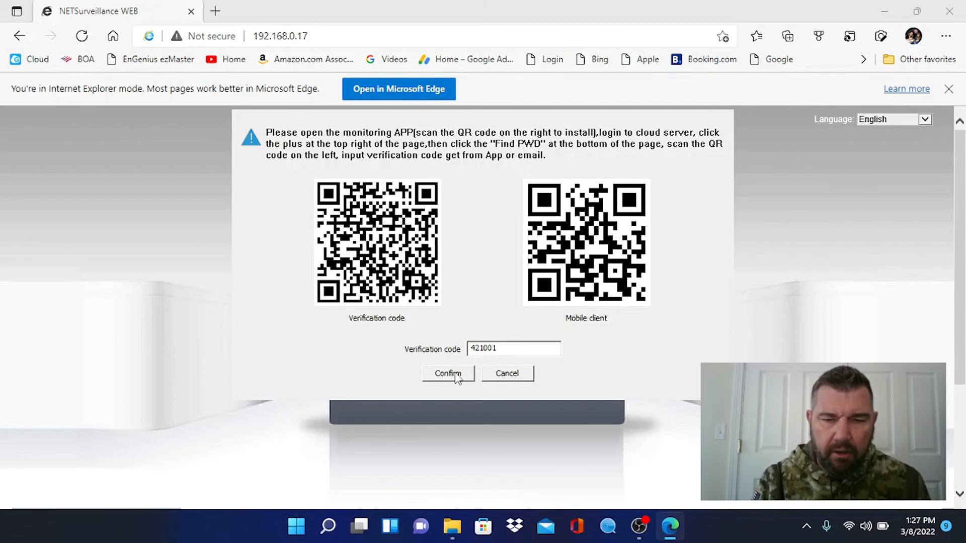
Step: Confirm the code and save a new strong admin password
{"action": "left_click", "coordinate": [447, 373]}
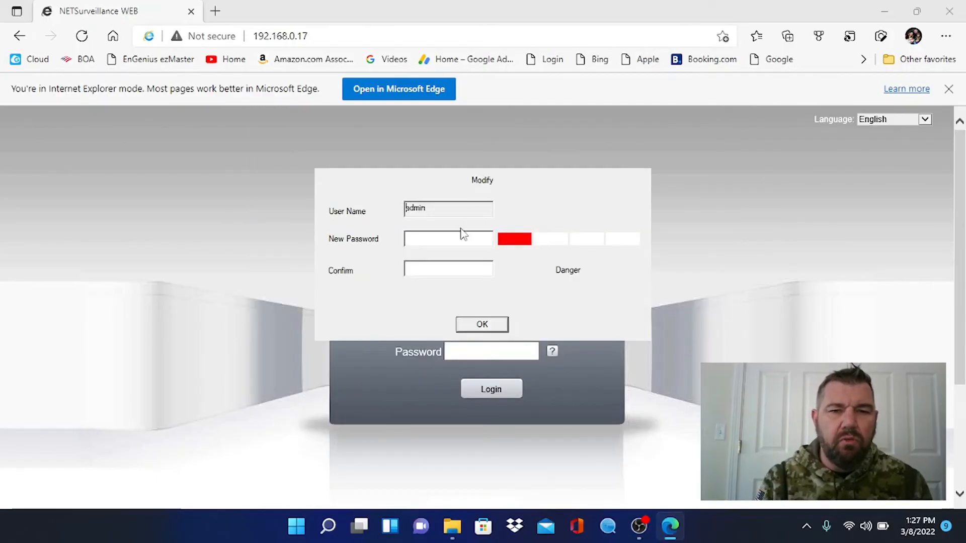
{"action": "type", "text": "*"}
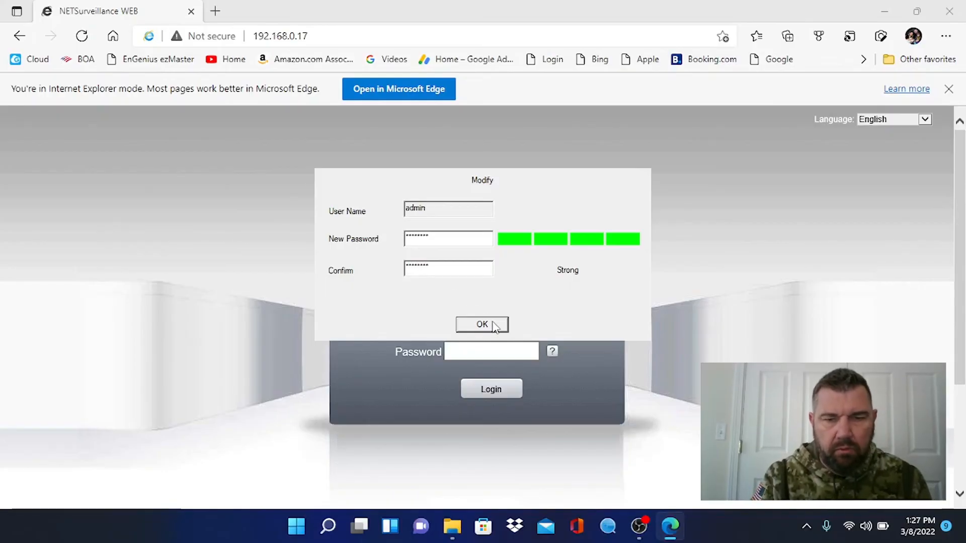
{"action": "left_click", "coordinate": [482, 325]}
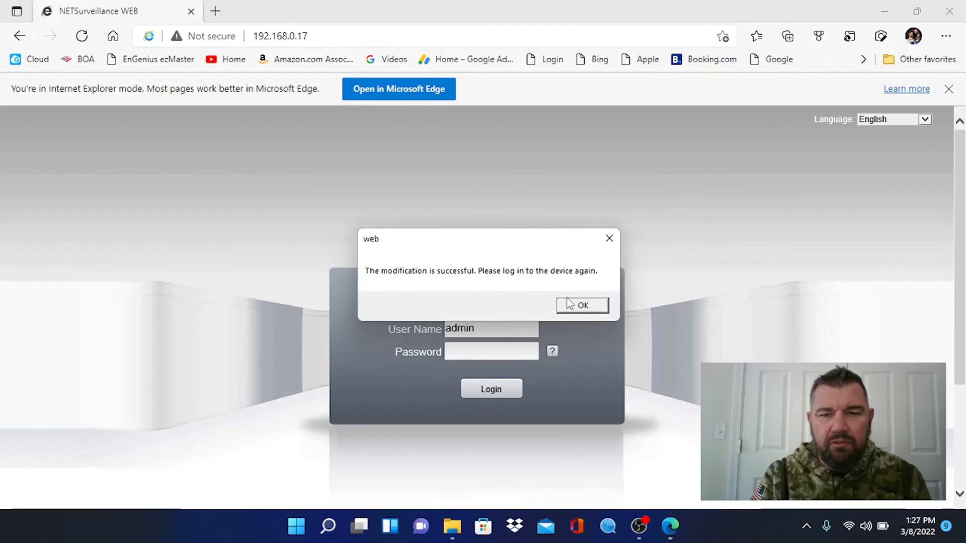
Step: Acknowledge the success message, log in as admin with the new password, and cancel the Bit Rate Type dialog
{"action": "left_click", "coordinate": [581, 305]}
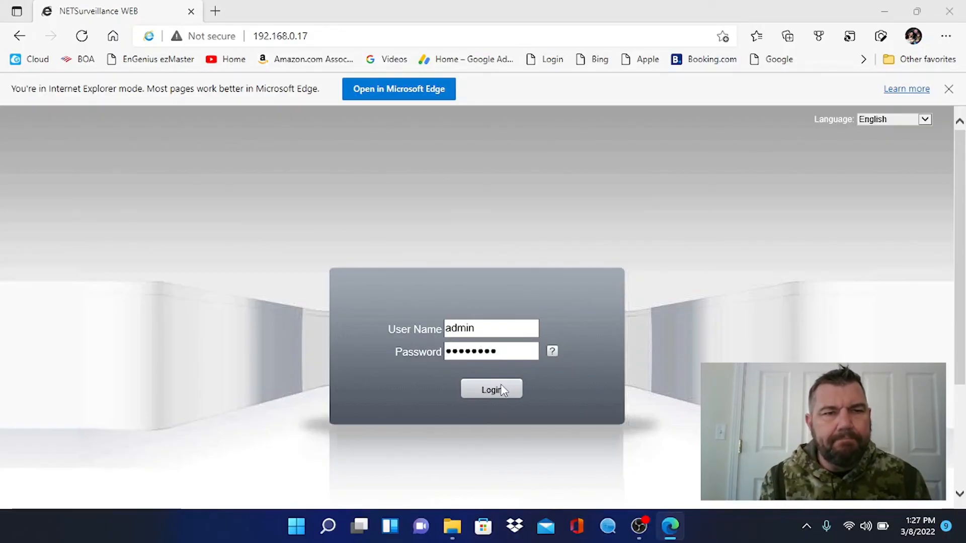
{"action": "left_click", "coordinate": [491, 389]}
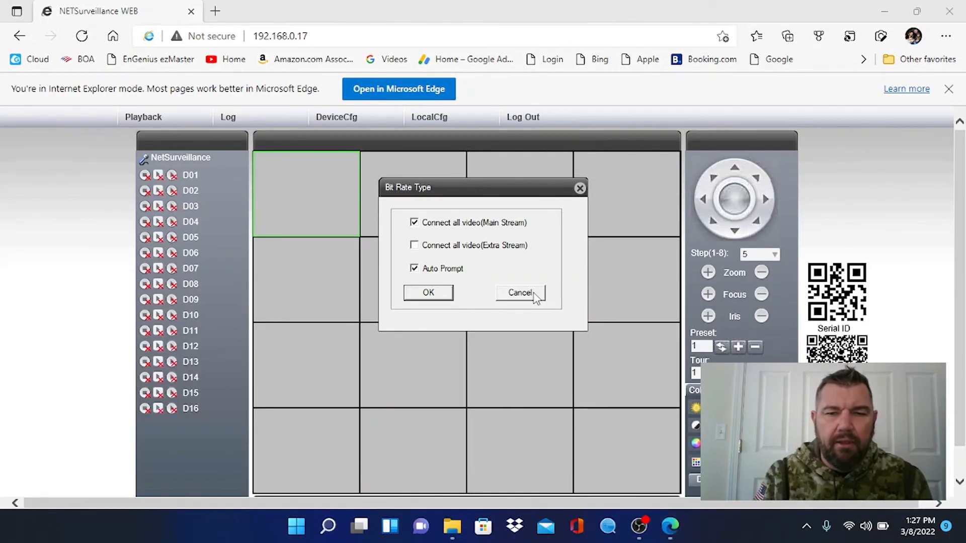
{"action": "left_click", "coordinate": [519, 292]}
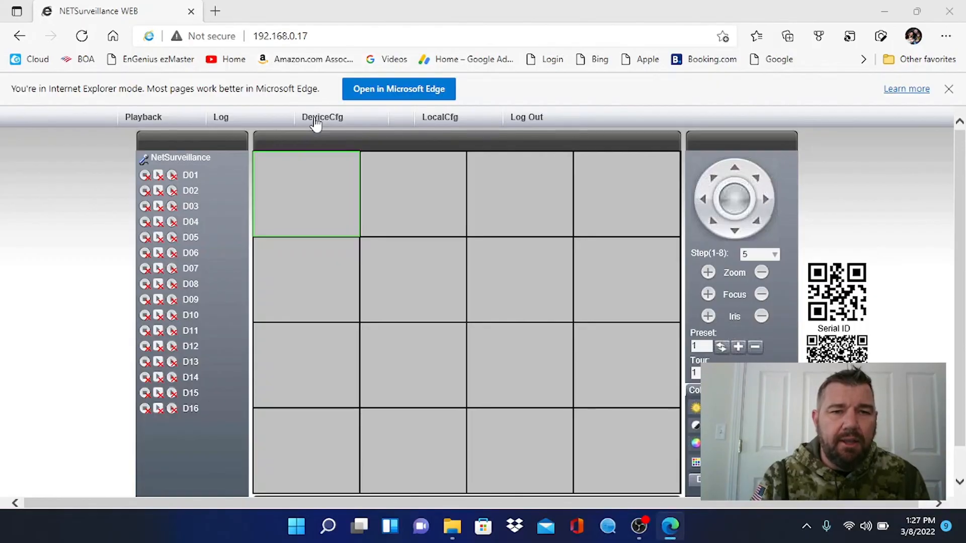
Step: Enter DeviceCfg and reach the Advanced settings group, choosing the Upgrade option
{"action": "left_click", "coordinate": [322, 116]}
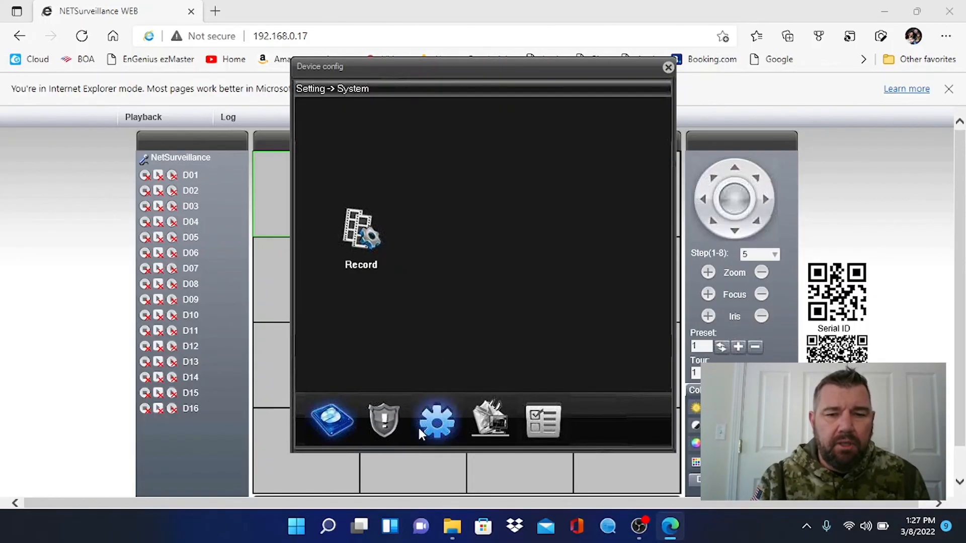
{"action": "left_click", "coordinate": [382, 420]}
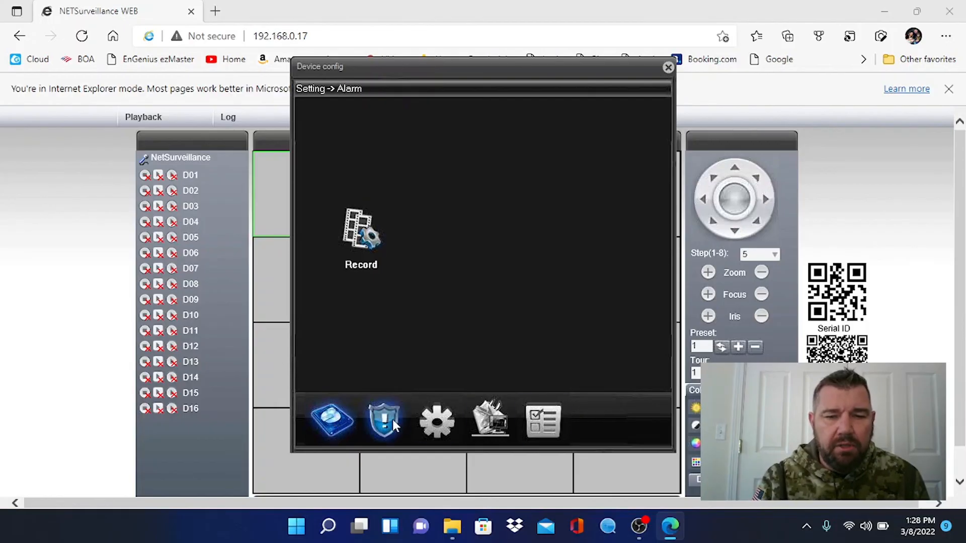
{"action": "left_click", "coordinate": [435, 421]}
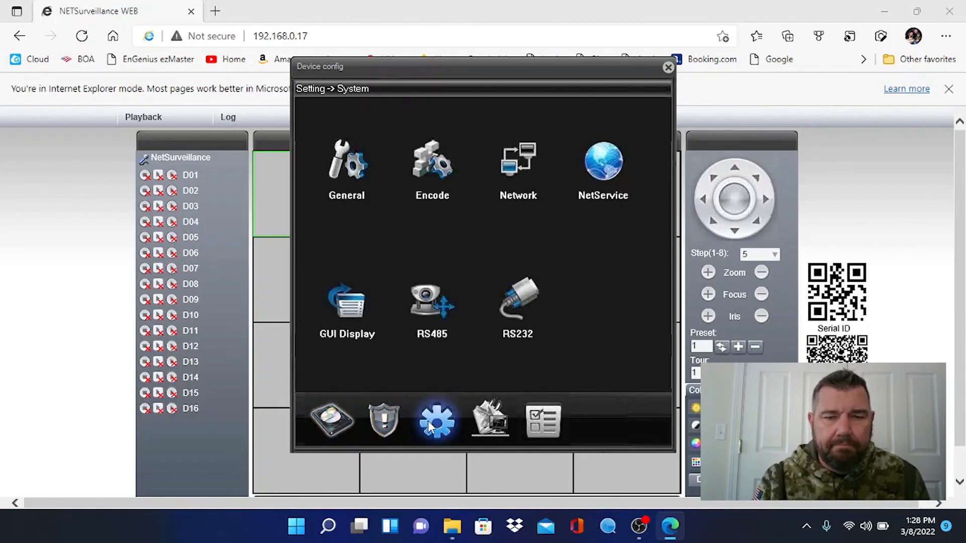
{"action": "left_click", "coordinate": [490, 421]}
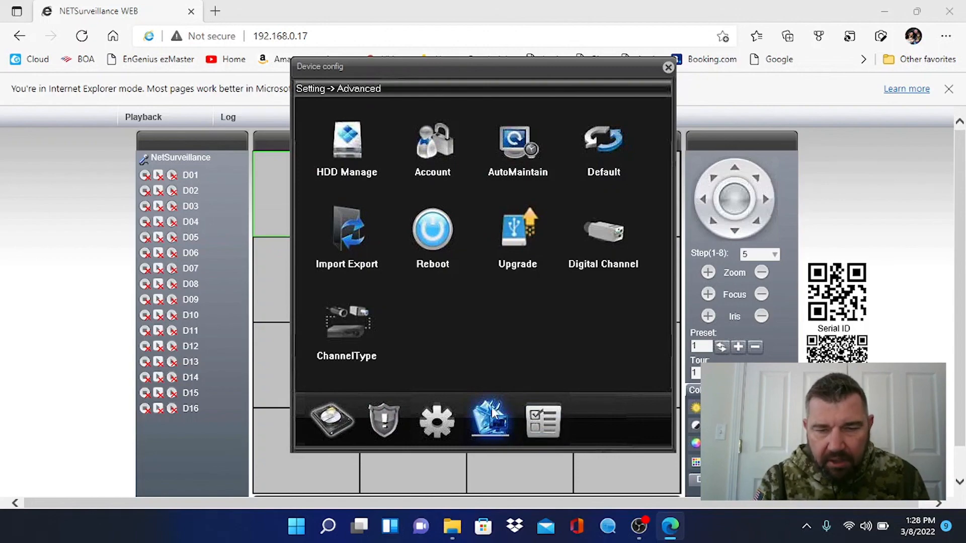
{"action": "left_click", "coordinate": [517, 233]}
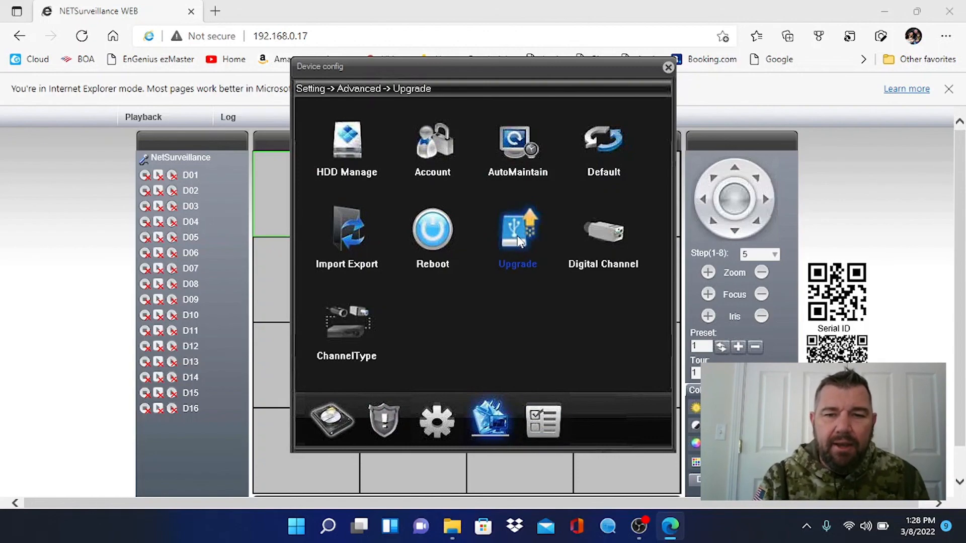
Step: Confirm the Upgrade page reports the latest program already installed, then close Device config
{"action": "left_click", "coordinate": [517, 231]}
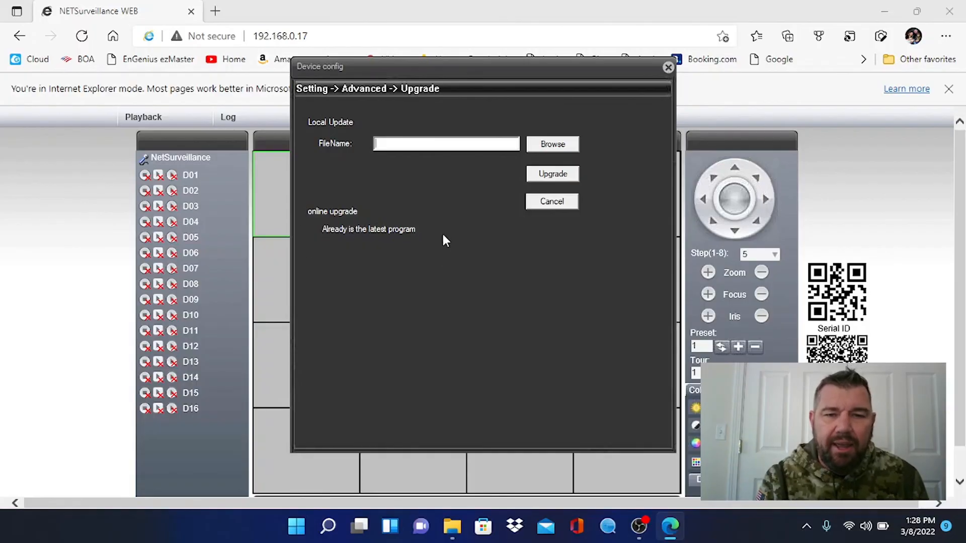
{"action": "mouse_move", "coordinate": [400, 235]}
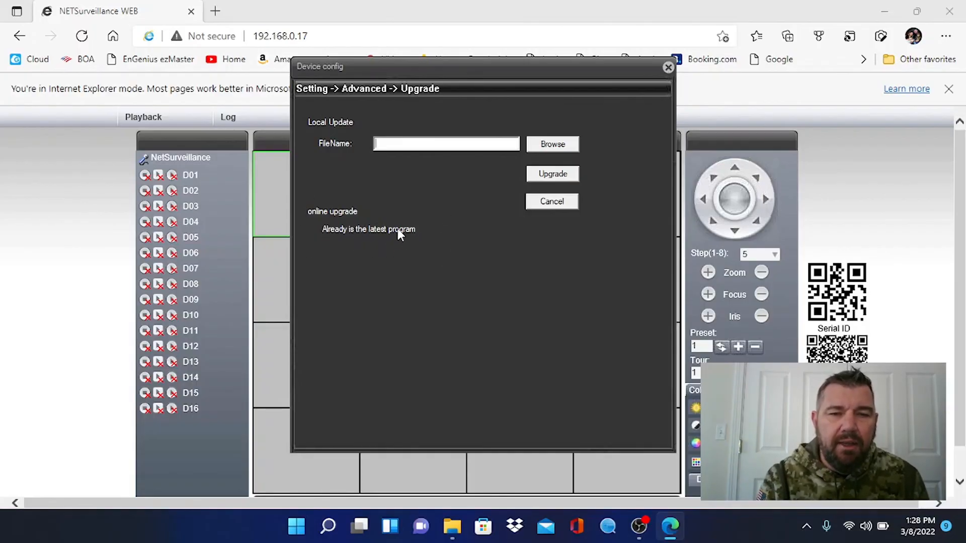
{"action": "mouse_move", "coordinate": [363, 239]}
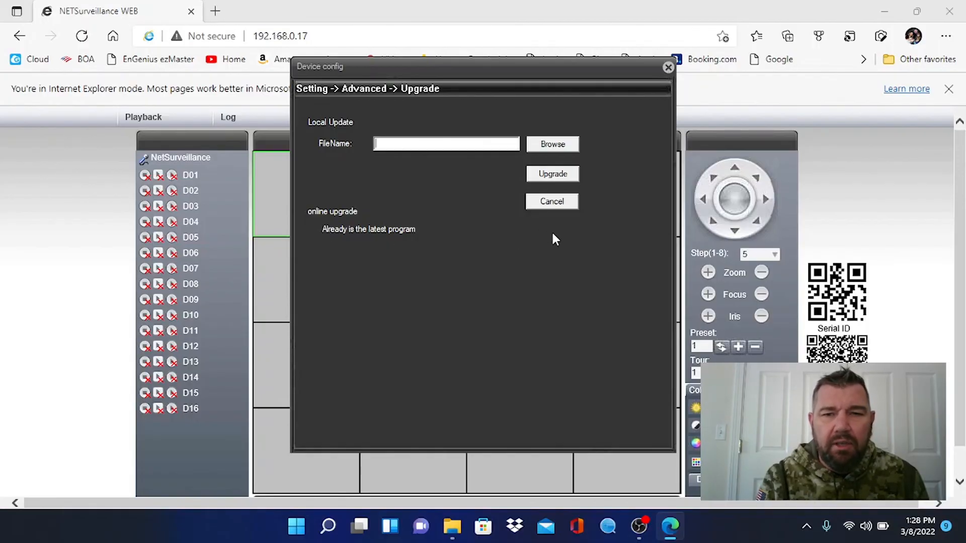
{"action": "mouse_move", "coordinate": [554, 240]}
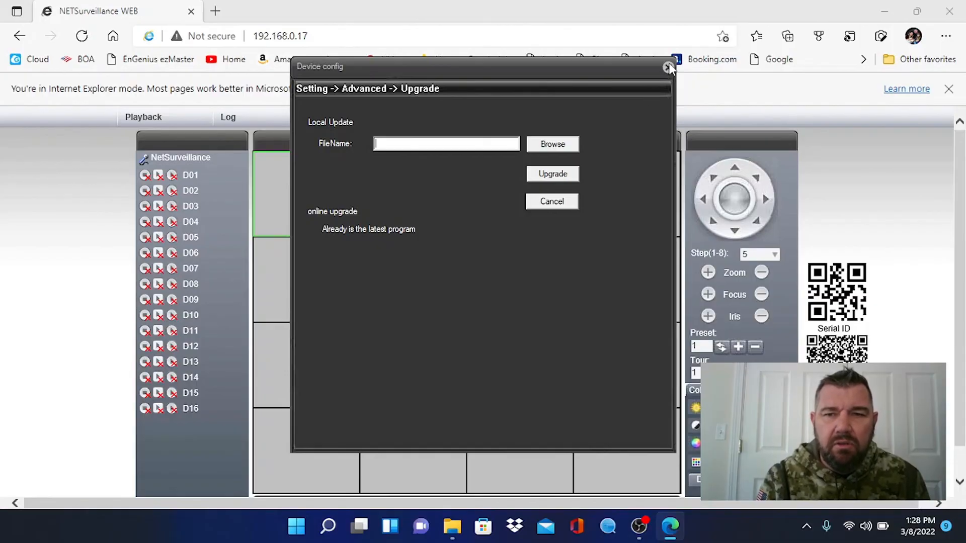
{"action": "left_click", "coordinate": [668, 66]}
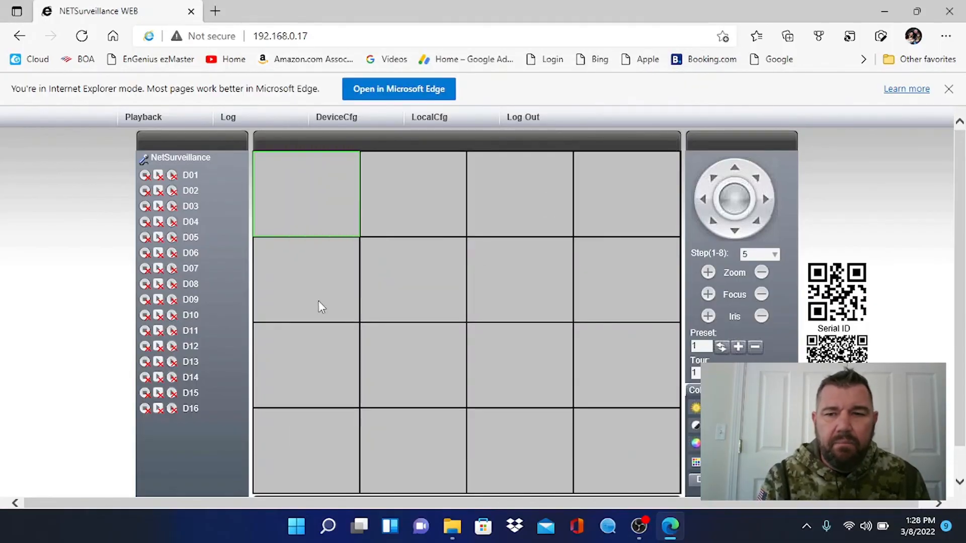